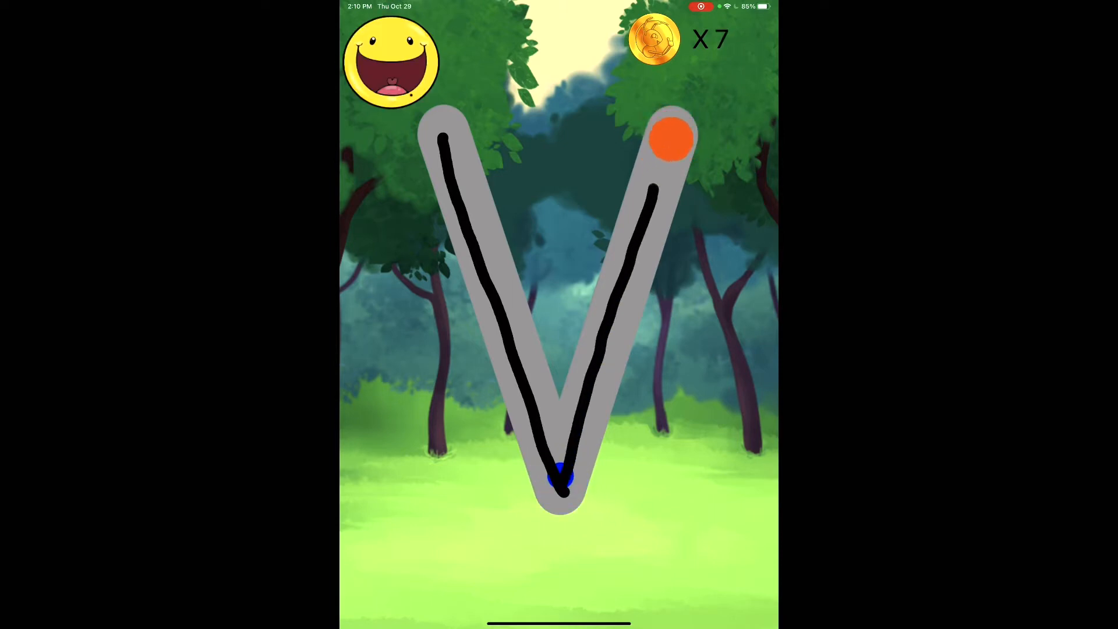
Trace the right arm of the V from the line end into the orange dot
left_click_drag(563, 484, 671, 139)
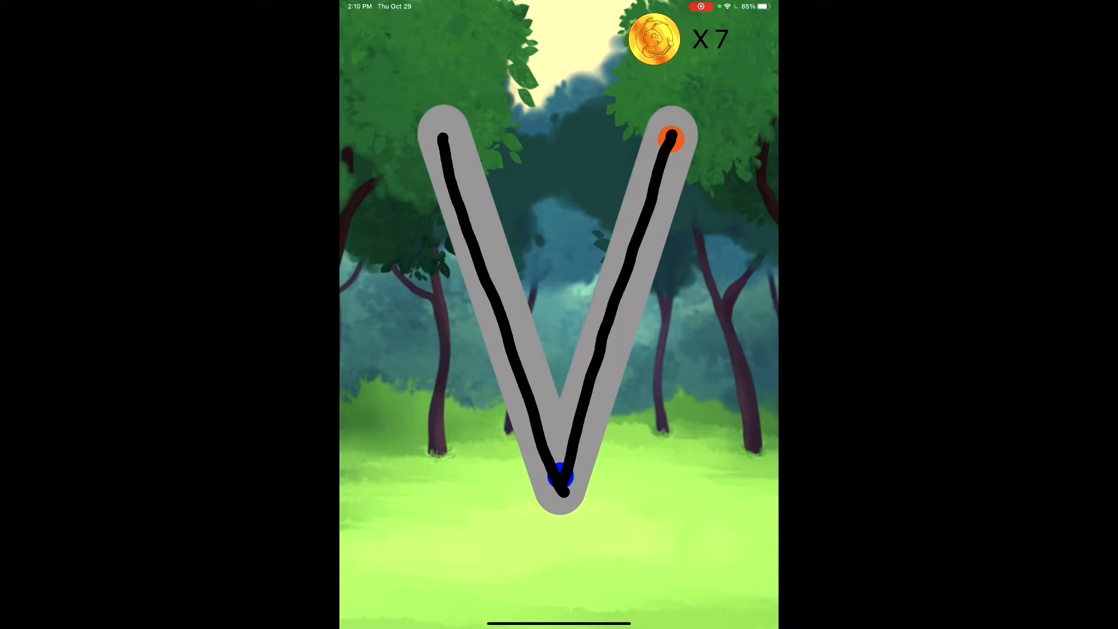